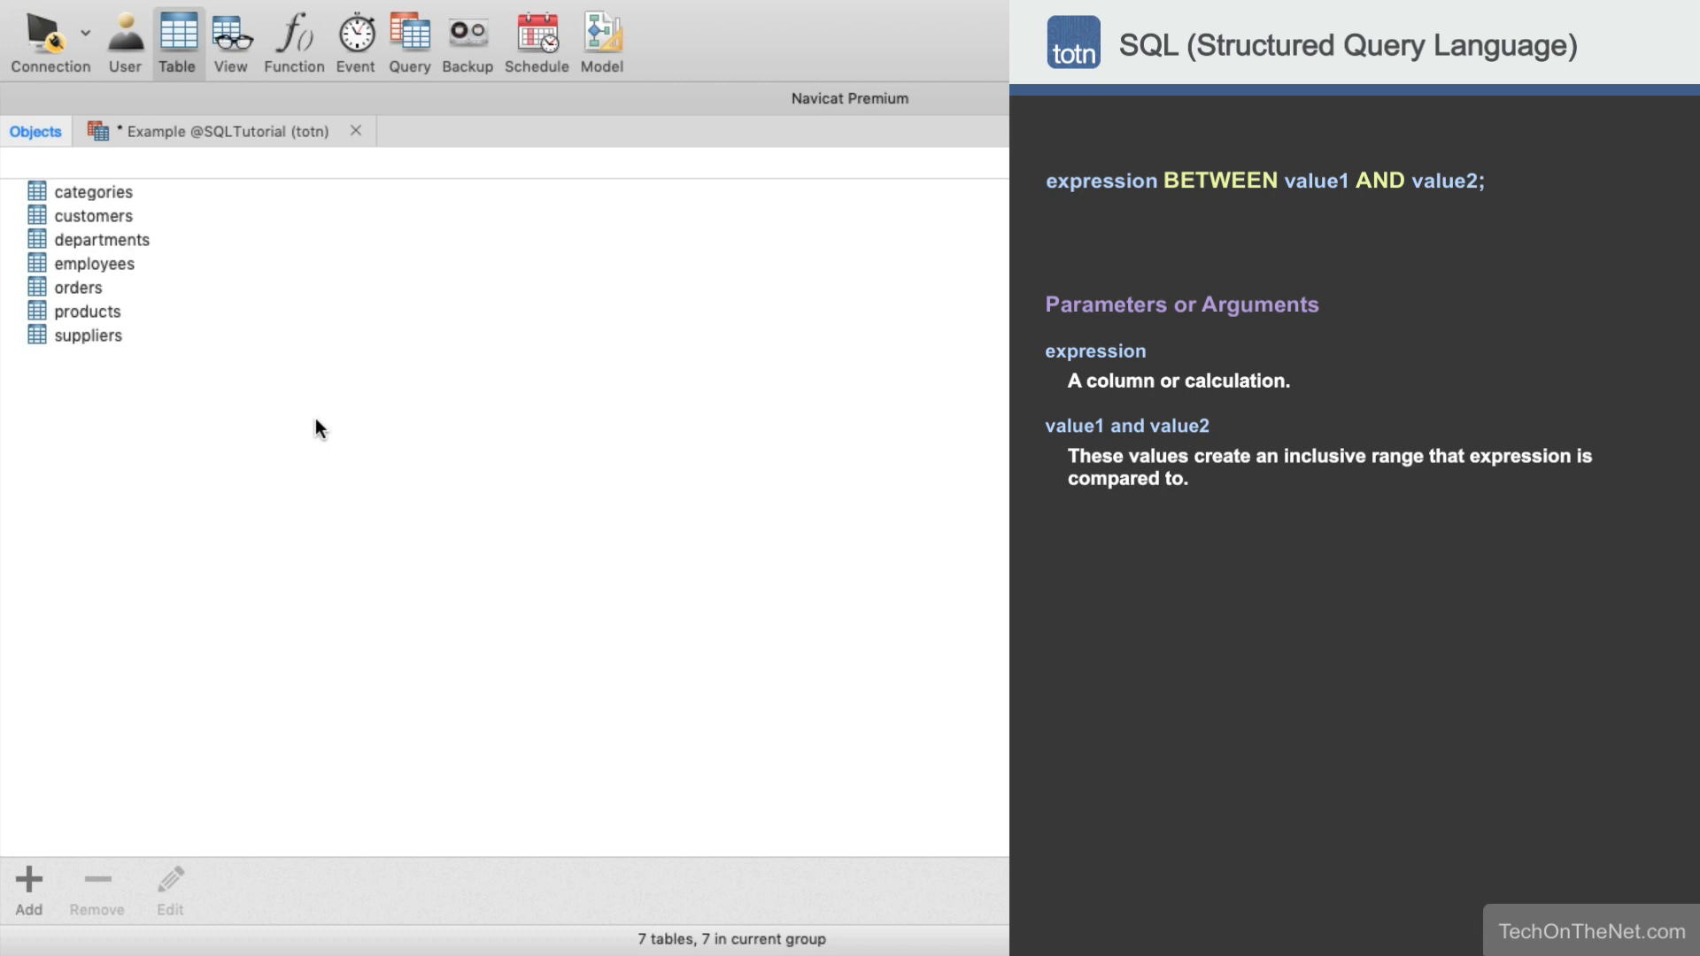
{"action": "mouse_move", "coordinate": [149, 347]}
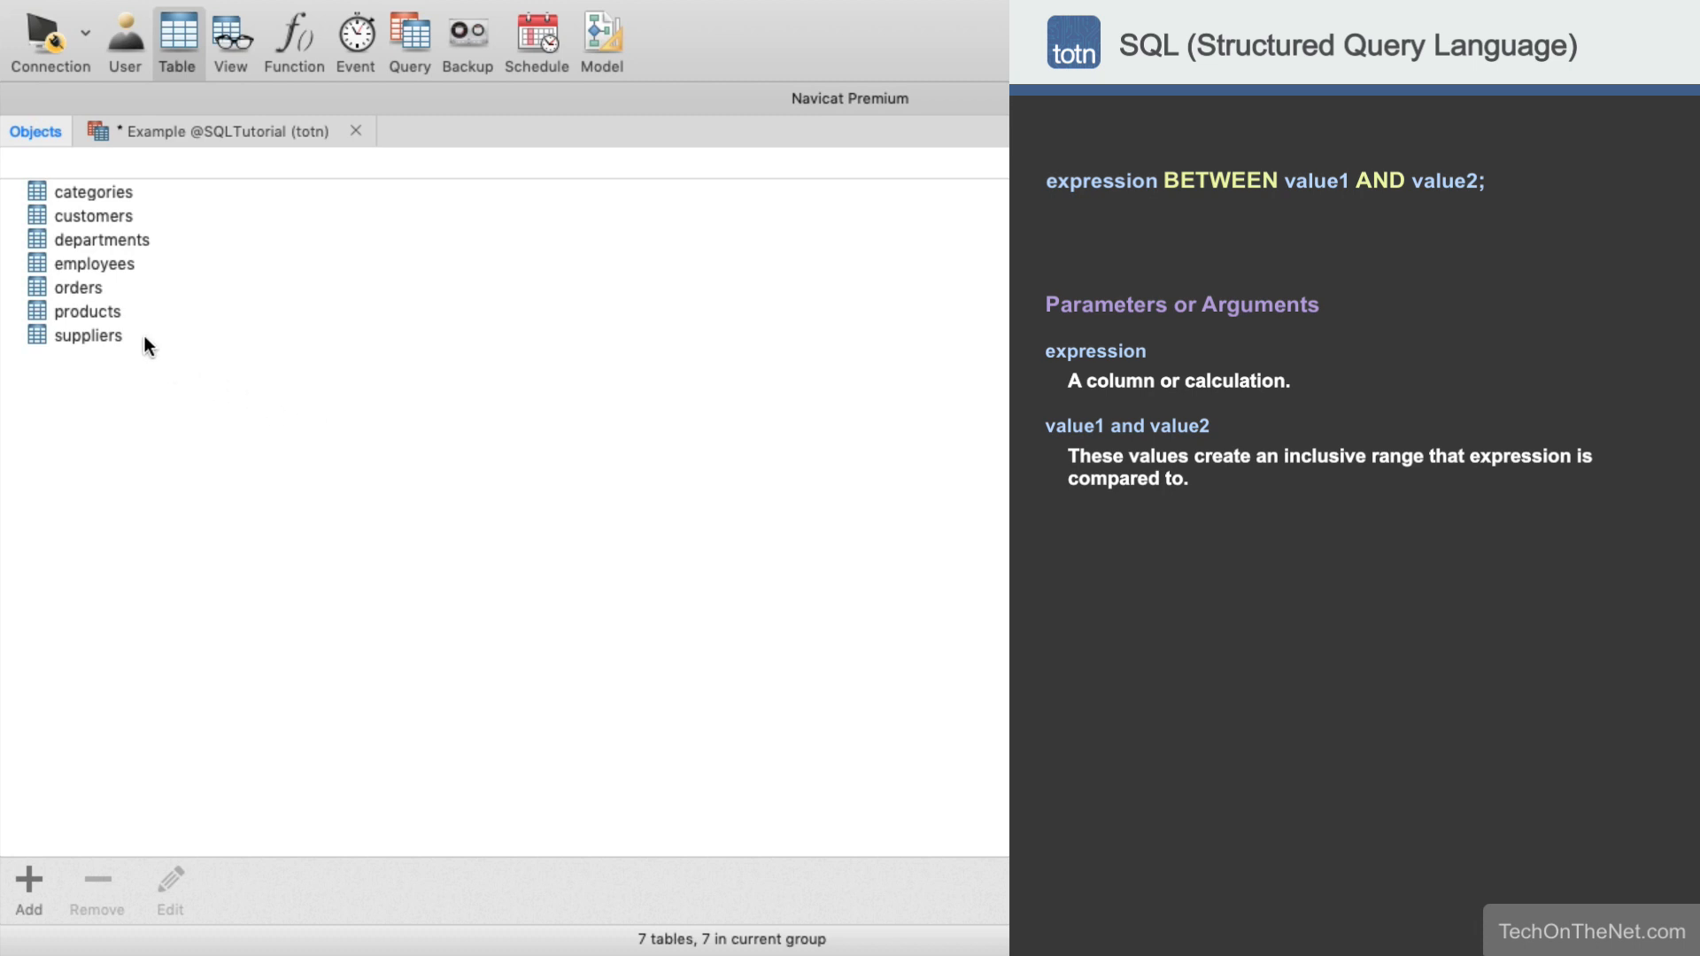
Start a new blank query for the SQLTutorial database
{"action": "double_click", "coordinate": [89, 335]}
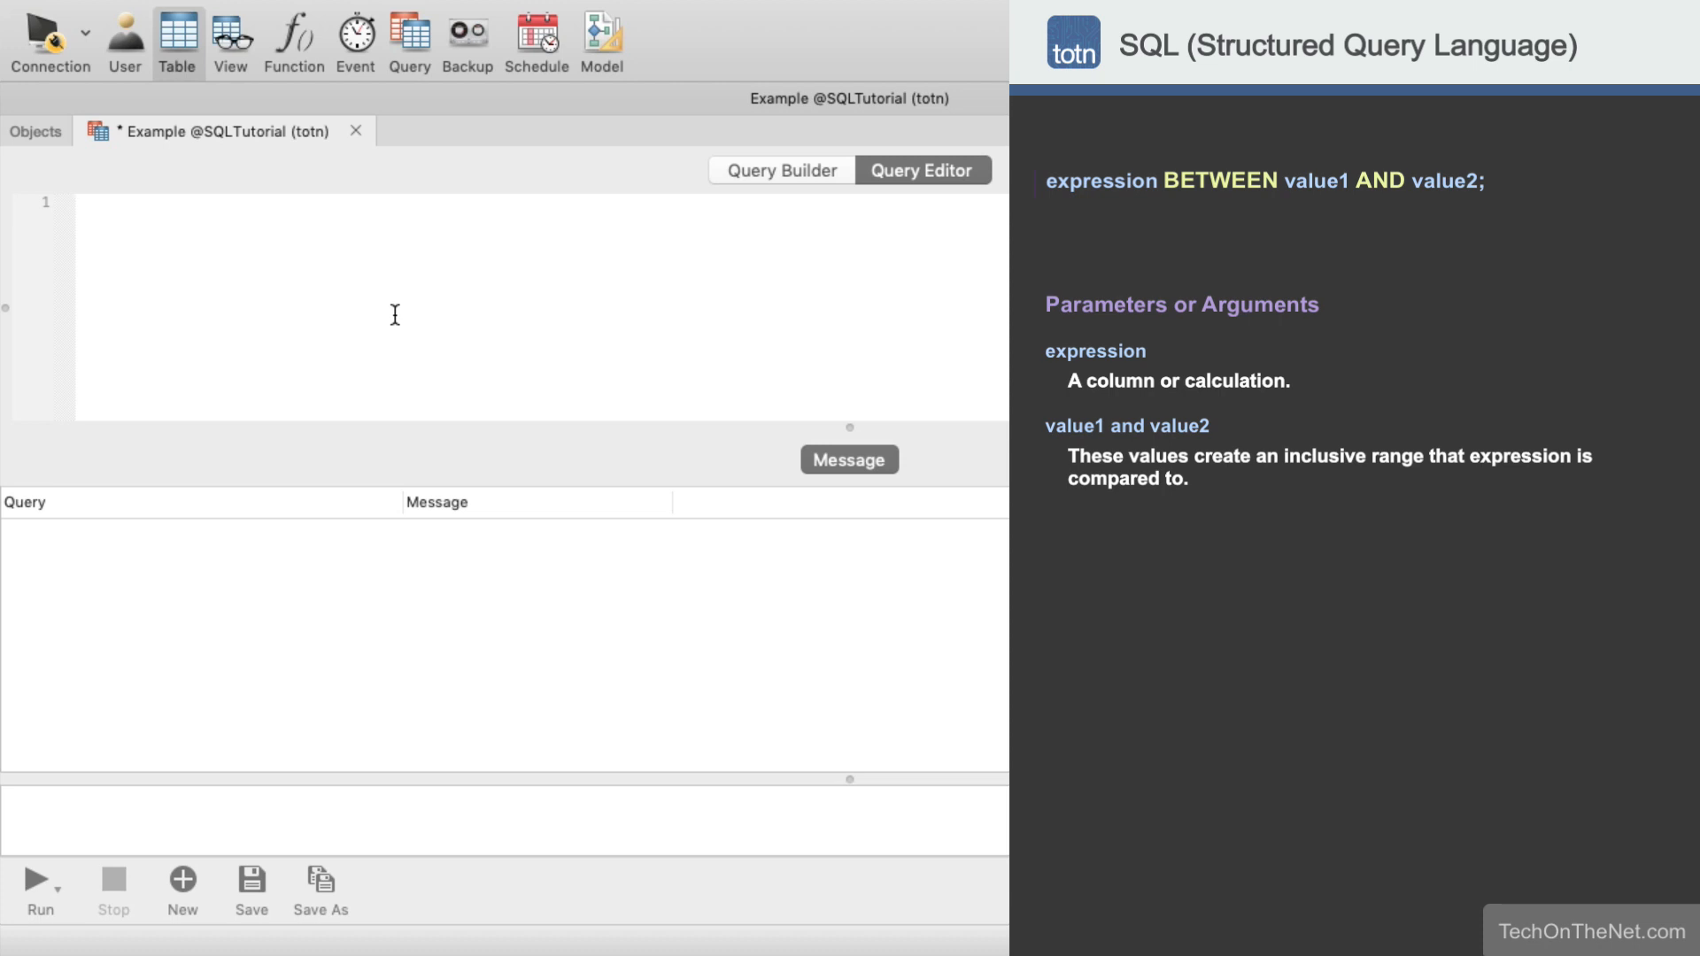
Write SELECT * FROM suppliers and begin the WHERE clause with 'supplier'
{"action": "type", "text": "SELECT"}
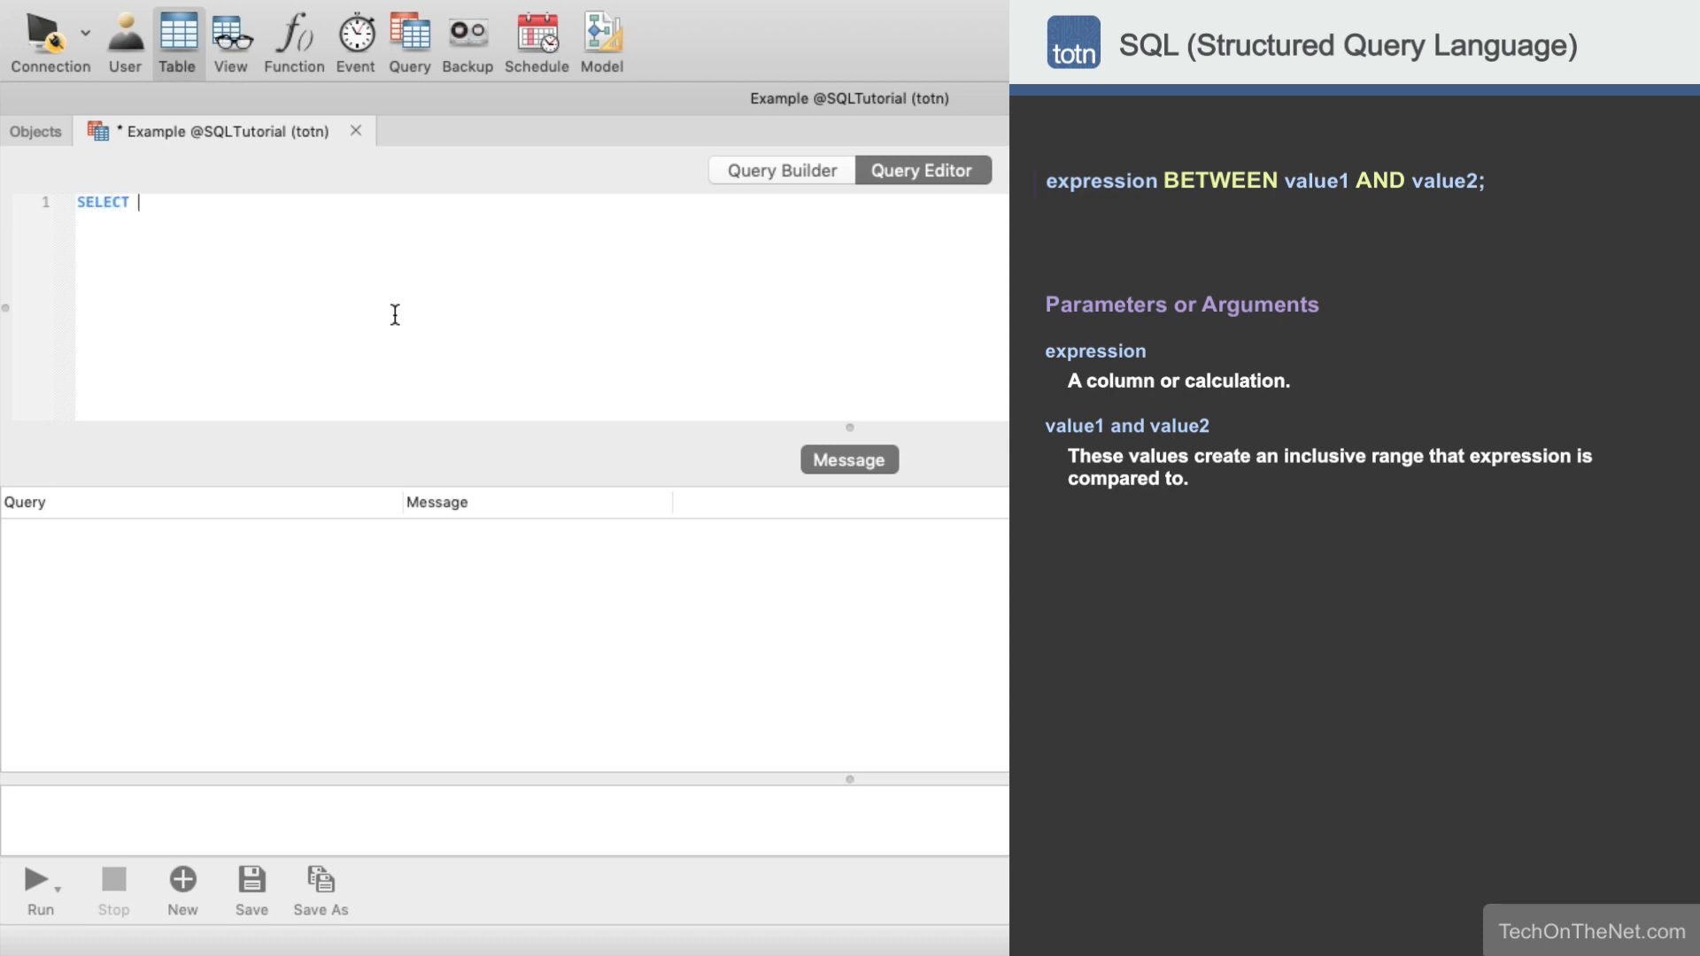
{"action": "type", "text": "*"}
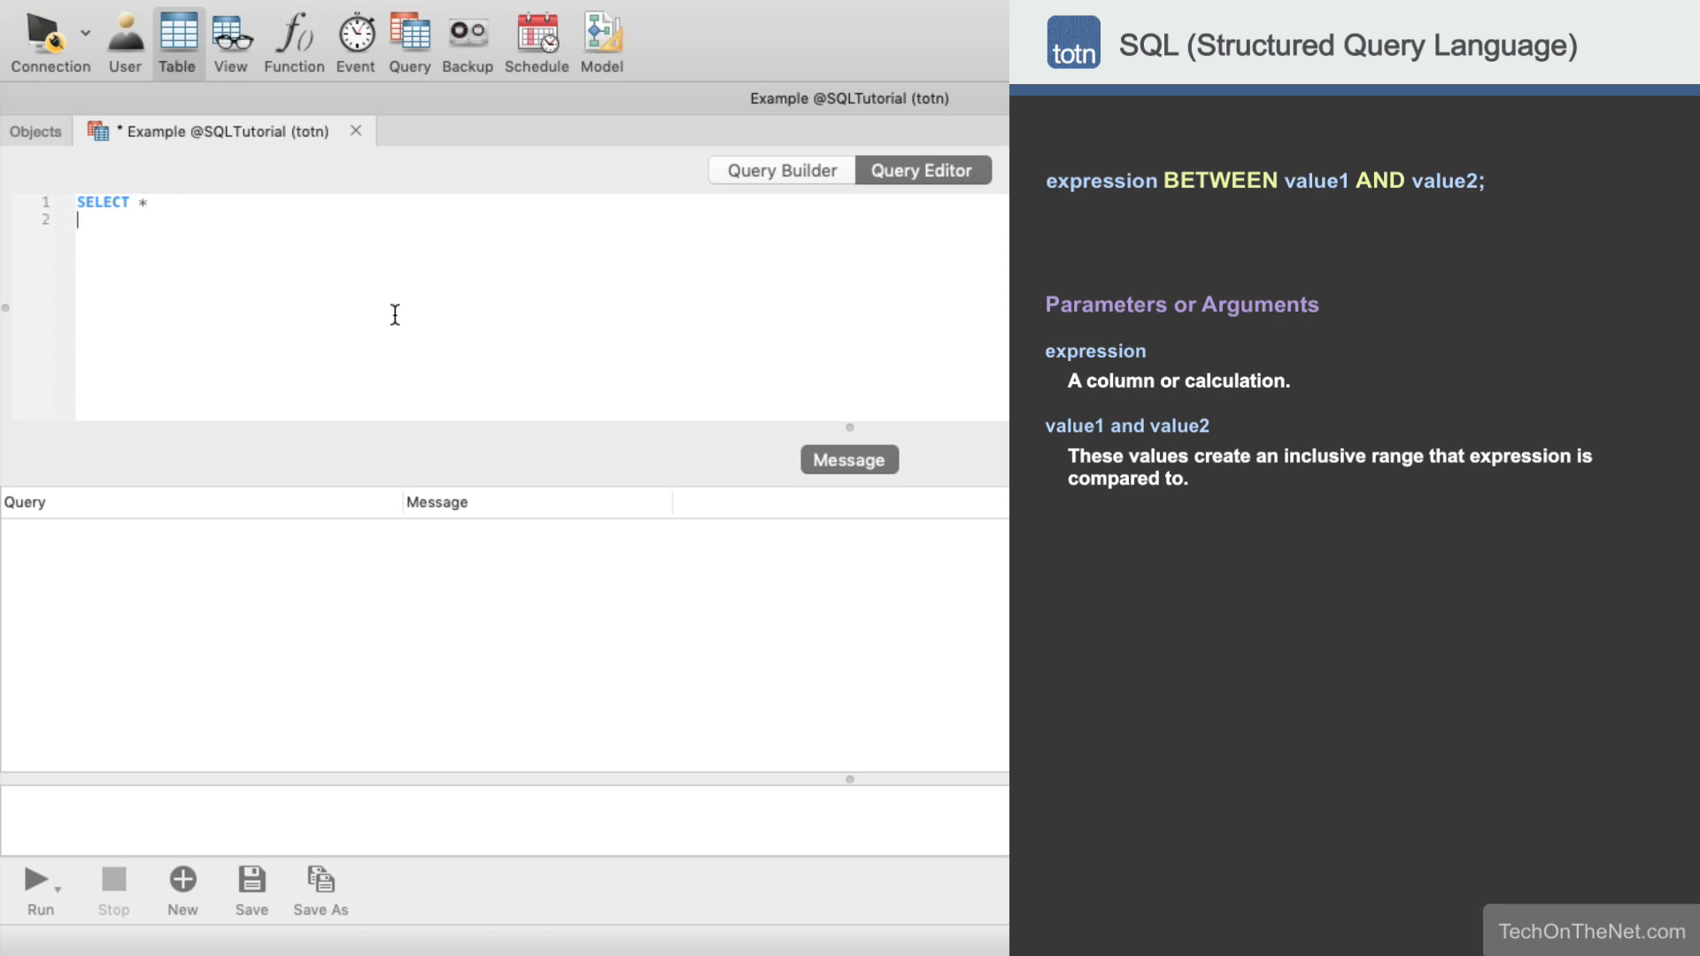
{"action": "type", "text": "FROM supplier"}
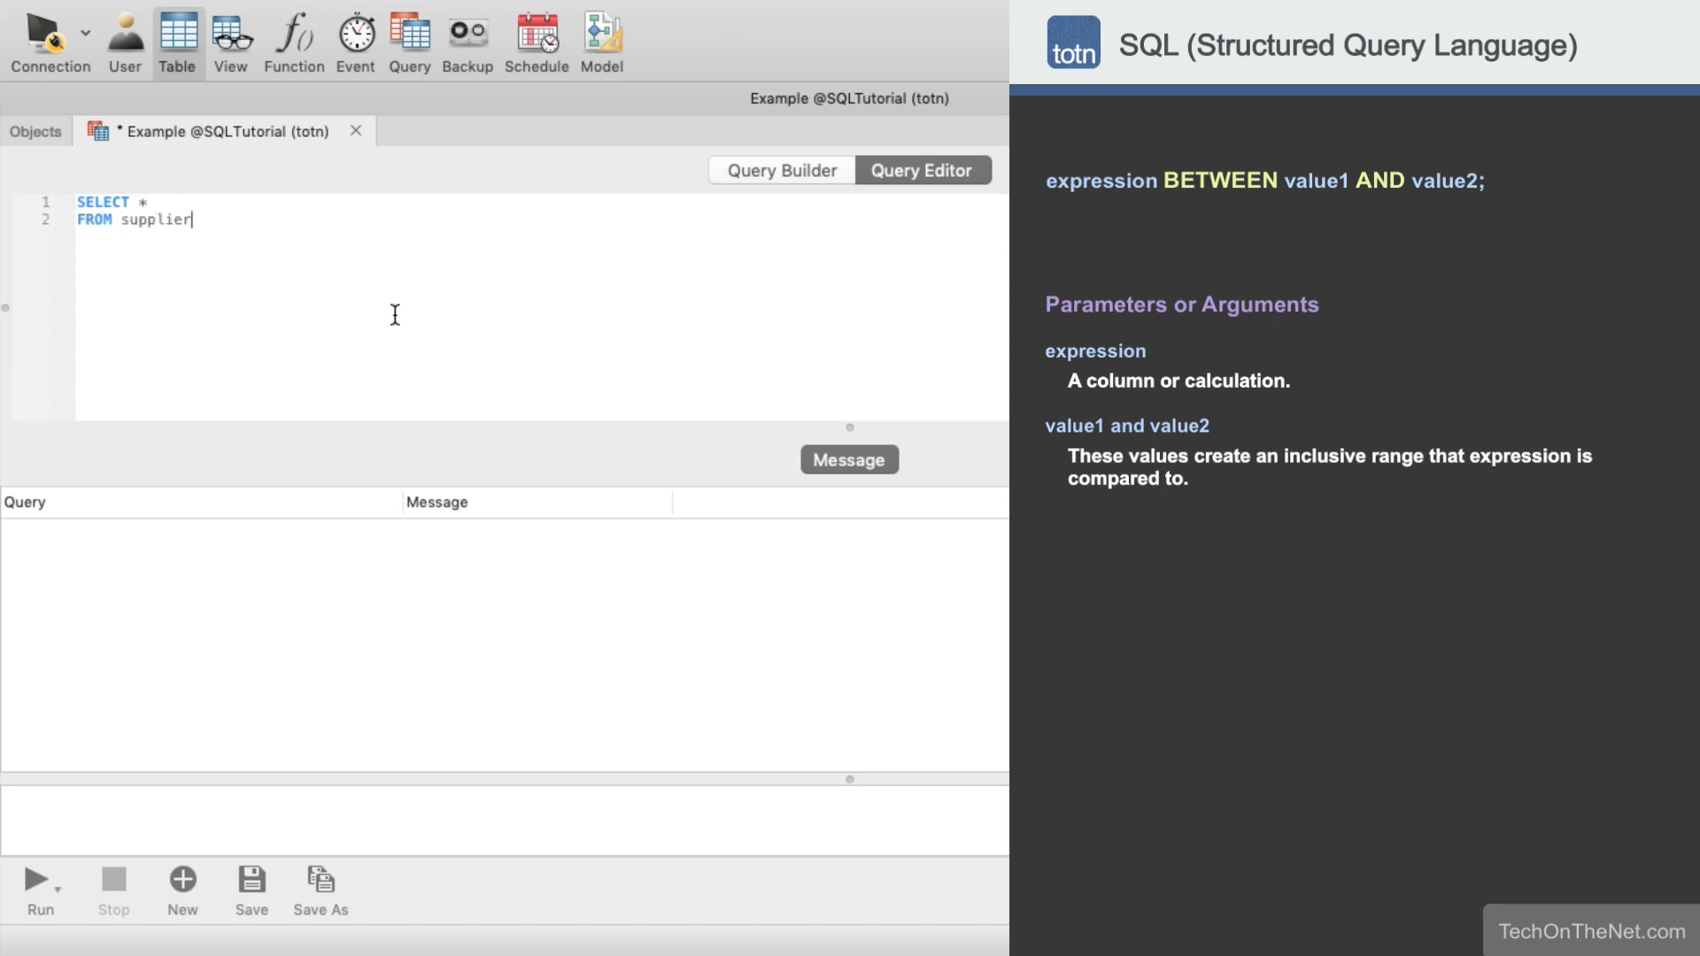
{"action": "type", "text": "s"}
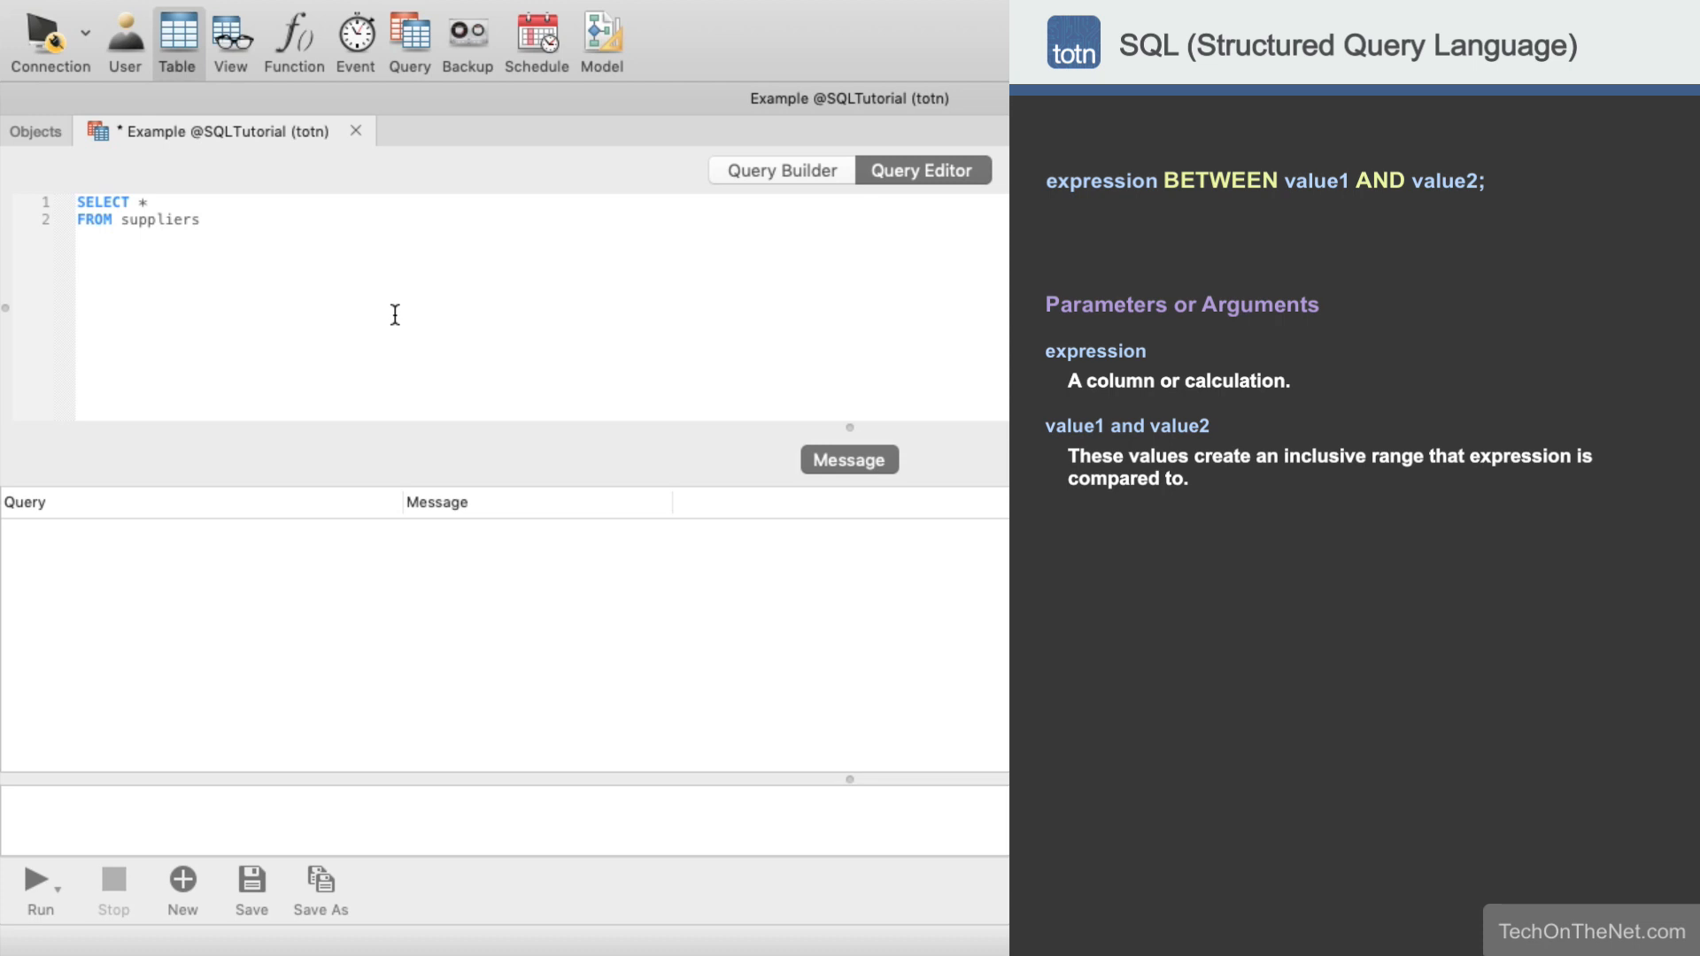
{"action": "type", "text": "WHERE"}
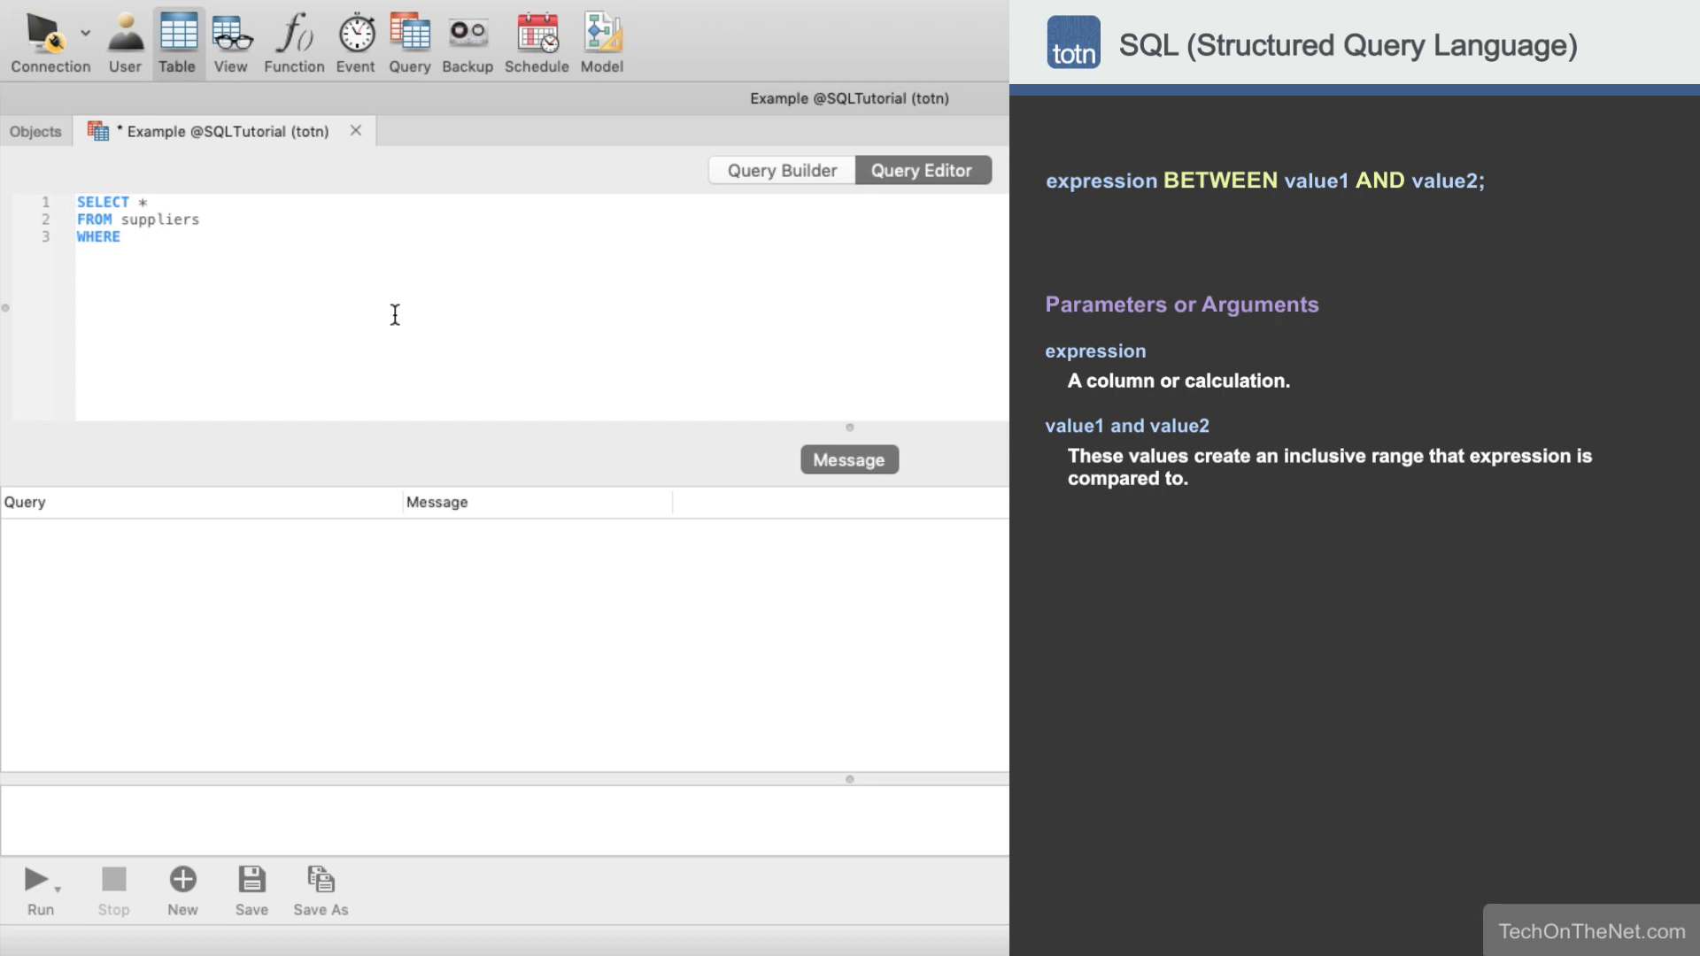
{"action": "type", "text": "supplier"}
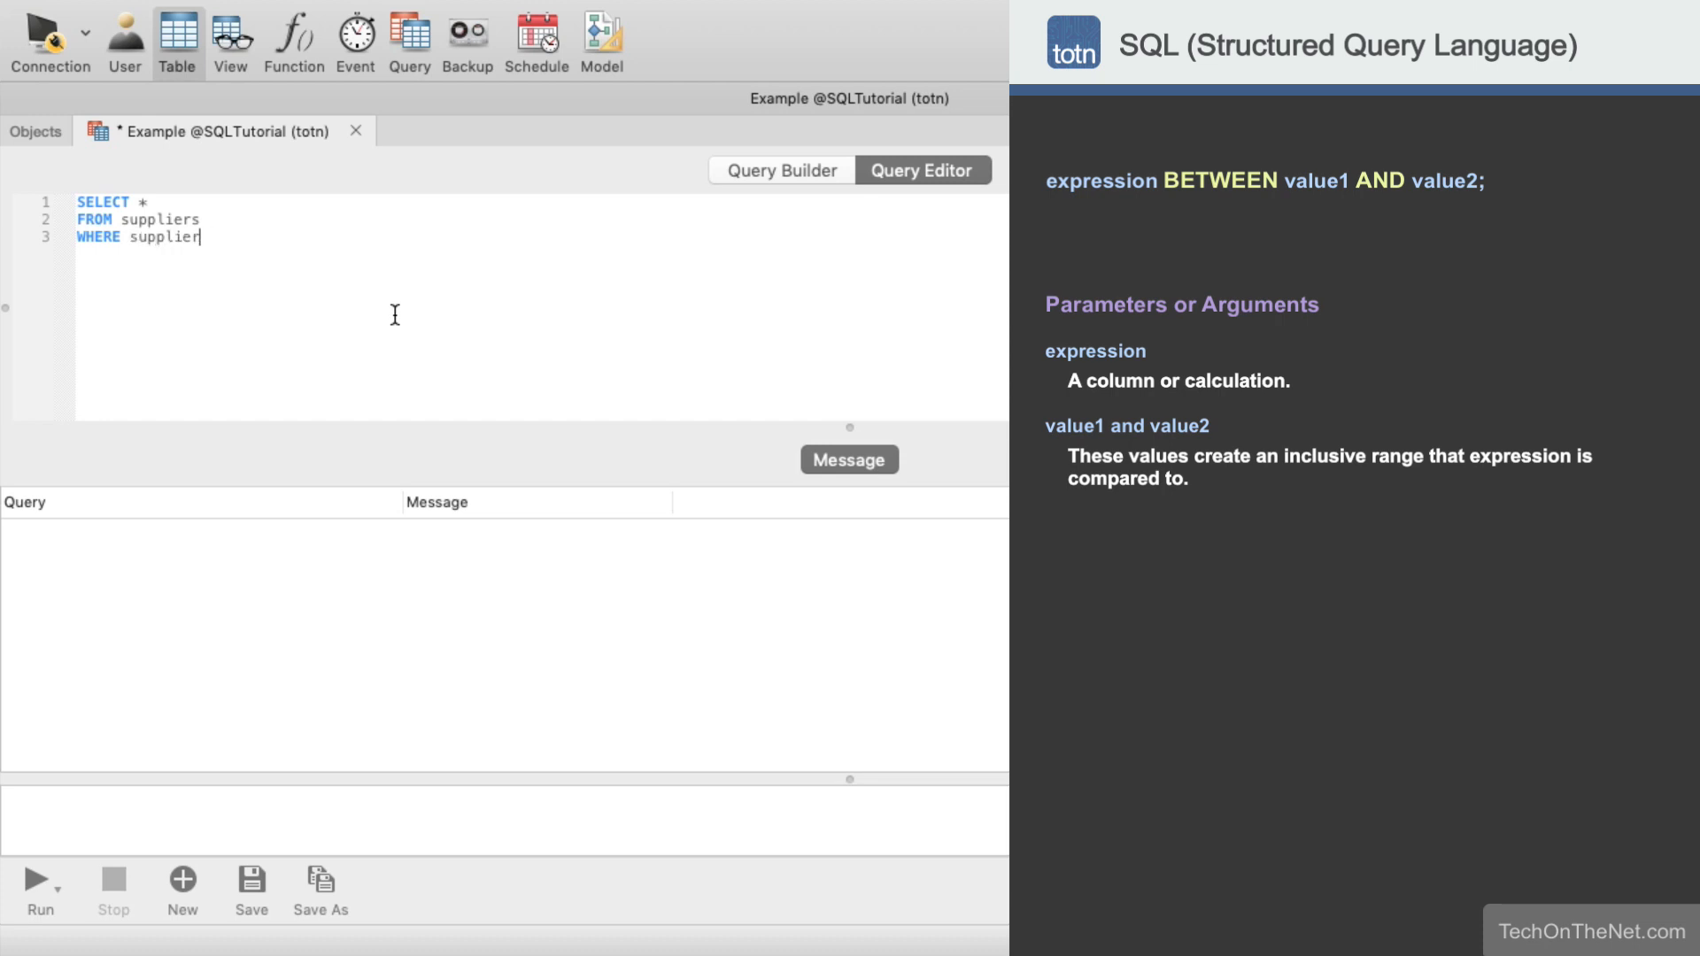
Complete the condition as supplier_id BETWEEN 300 AND 600;
{"action": "type", "text": "_id BETWEEN"}
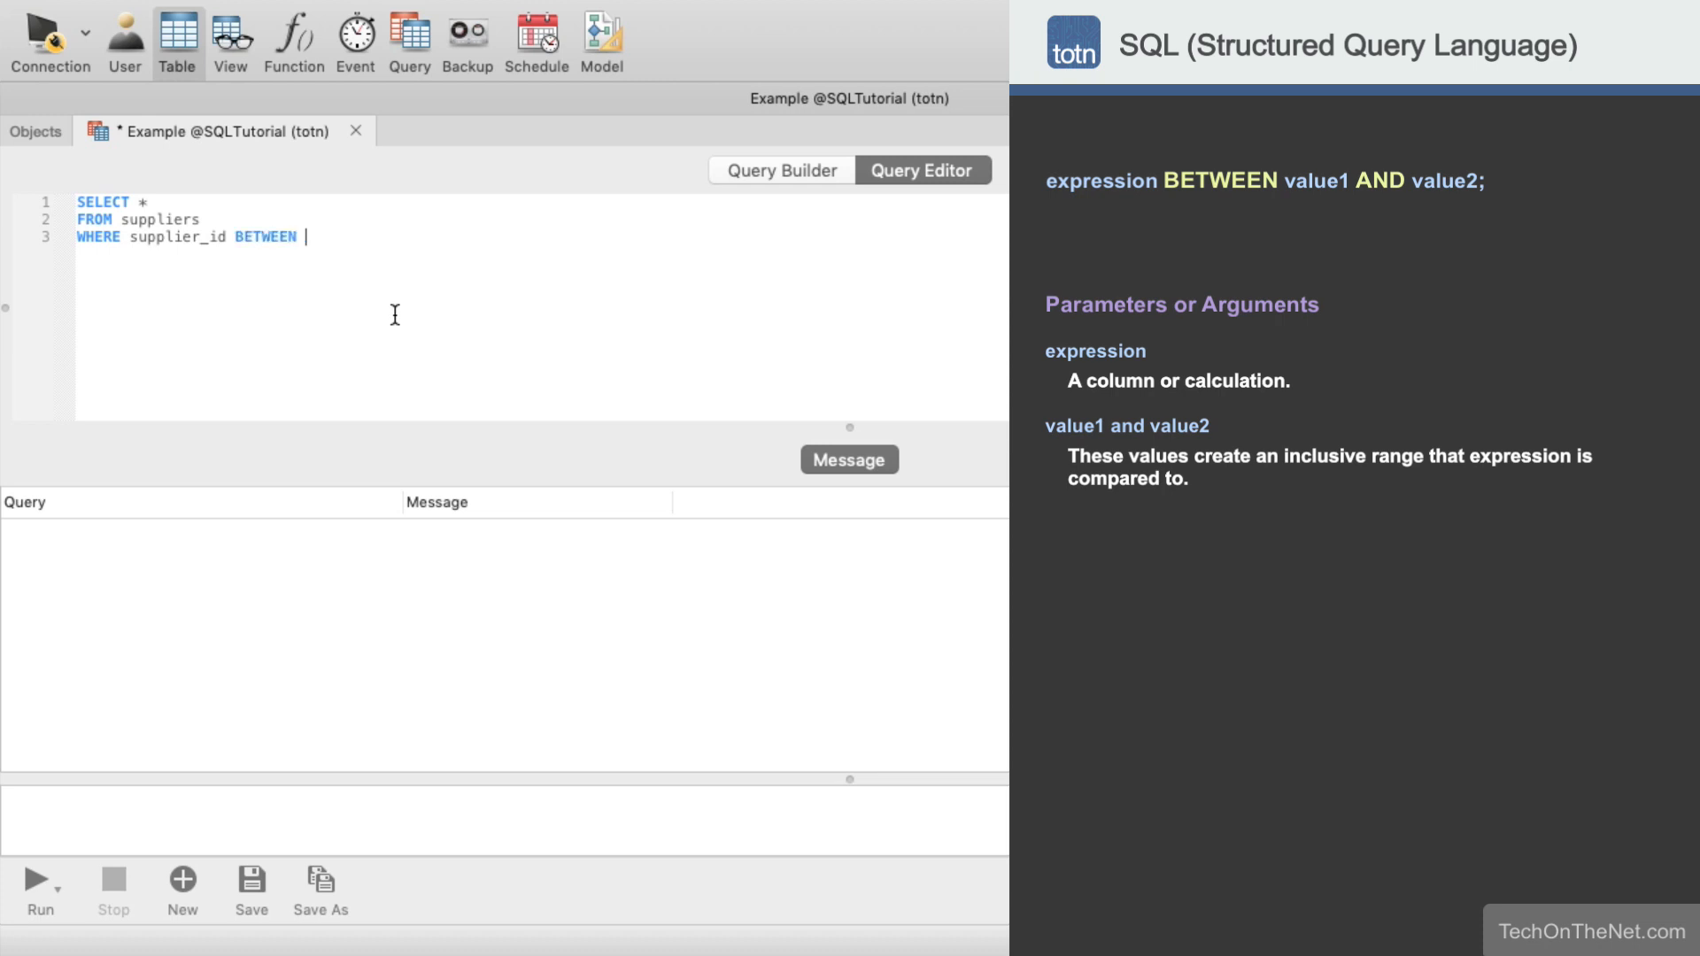
{"action": "type", "text": "300 AND"}
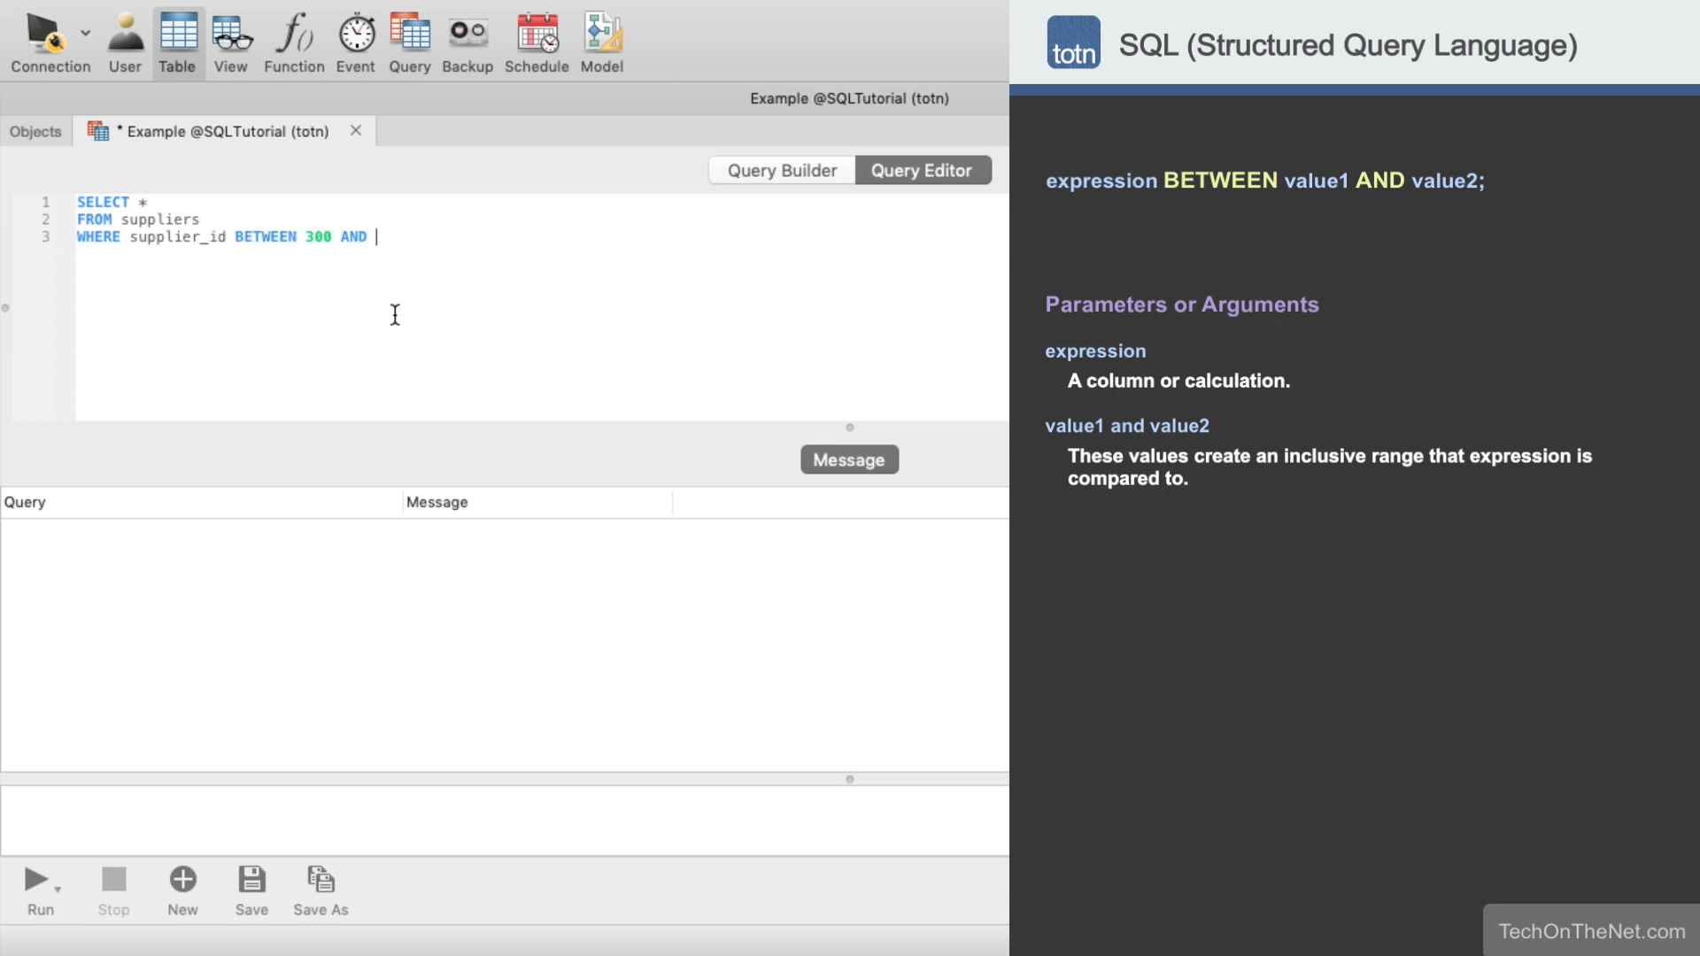
{"action": "type", "text": "600;"}
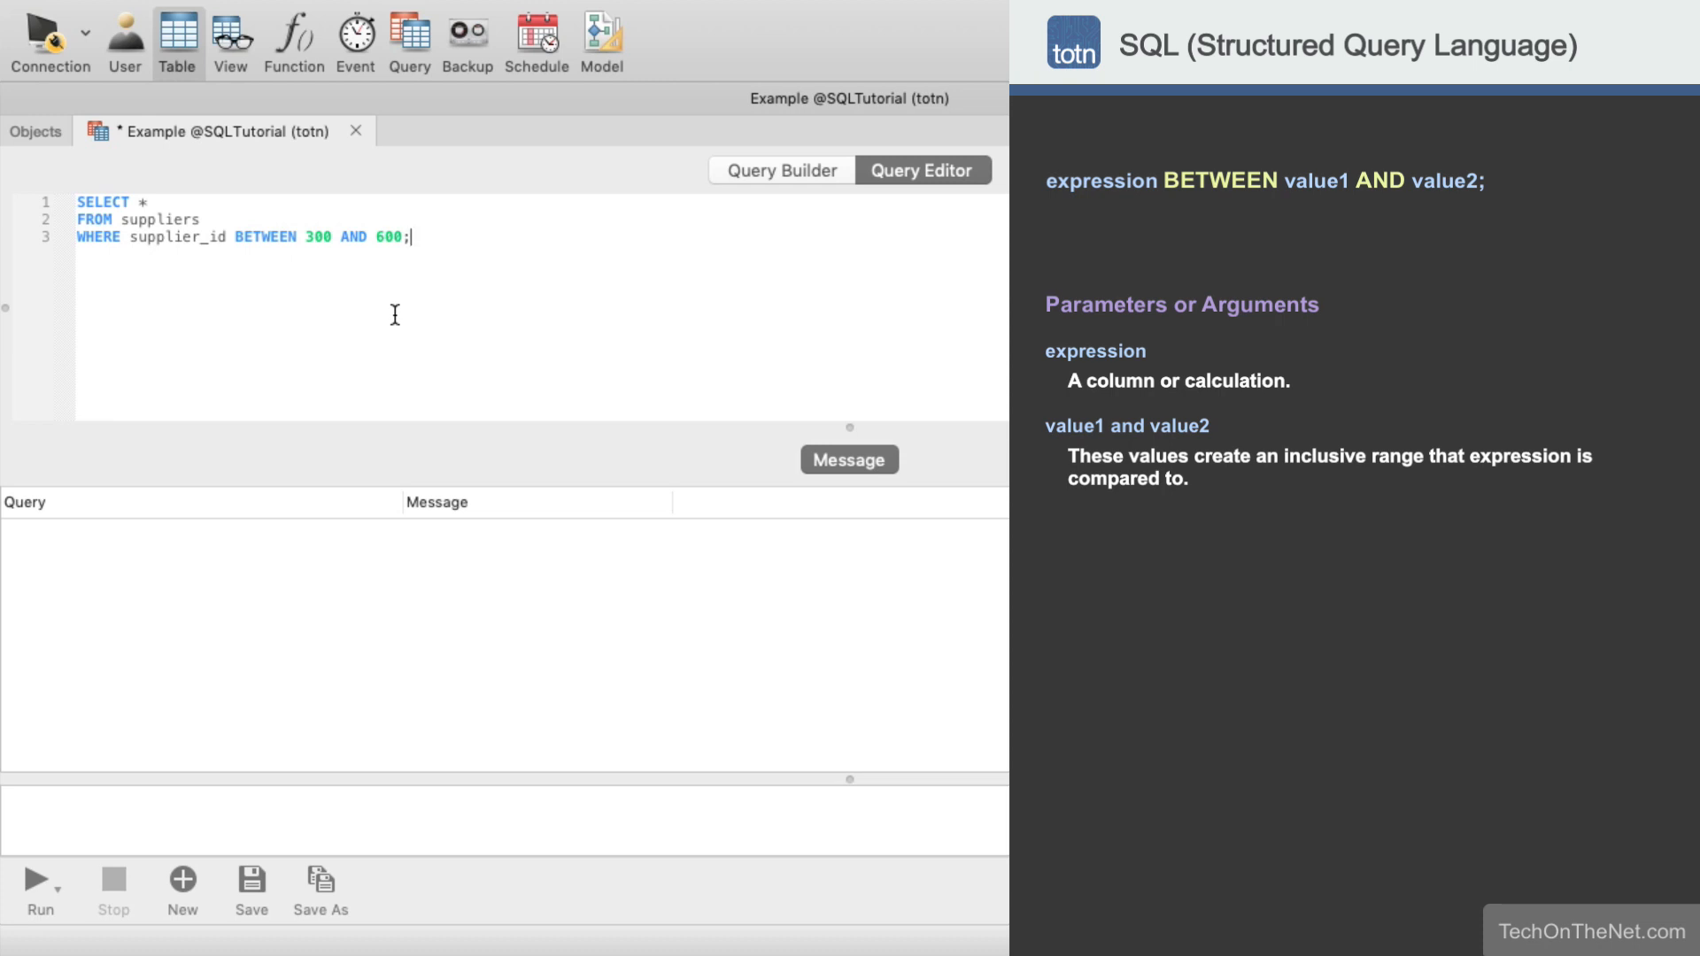
Execute the query and inspect the result rows for suppliers 300 and 600
{"action": "left_click", "coordinate": [39, 881]}
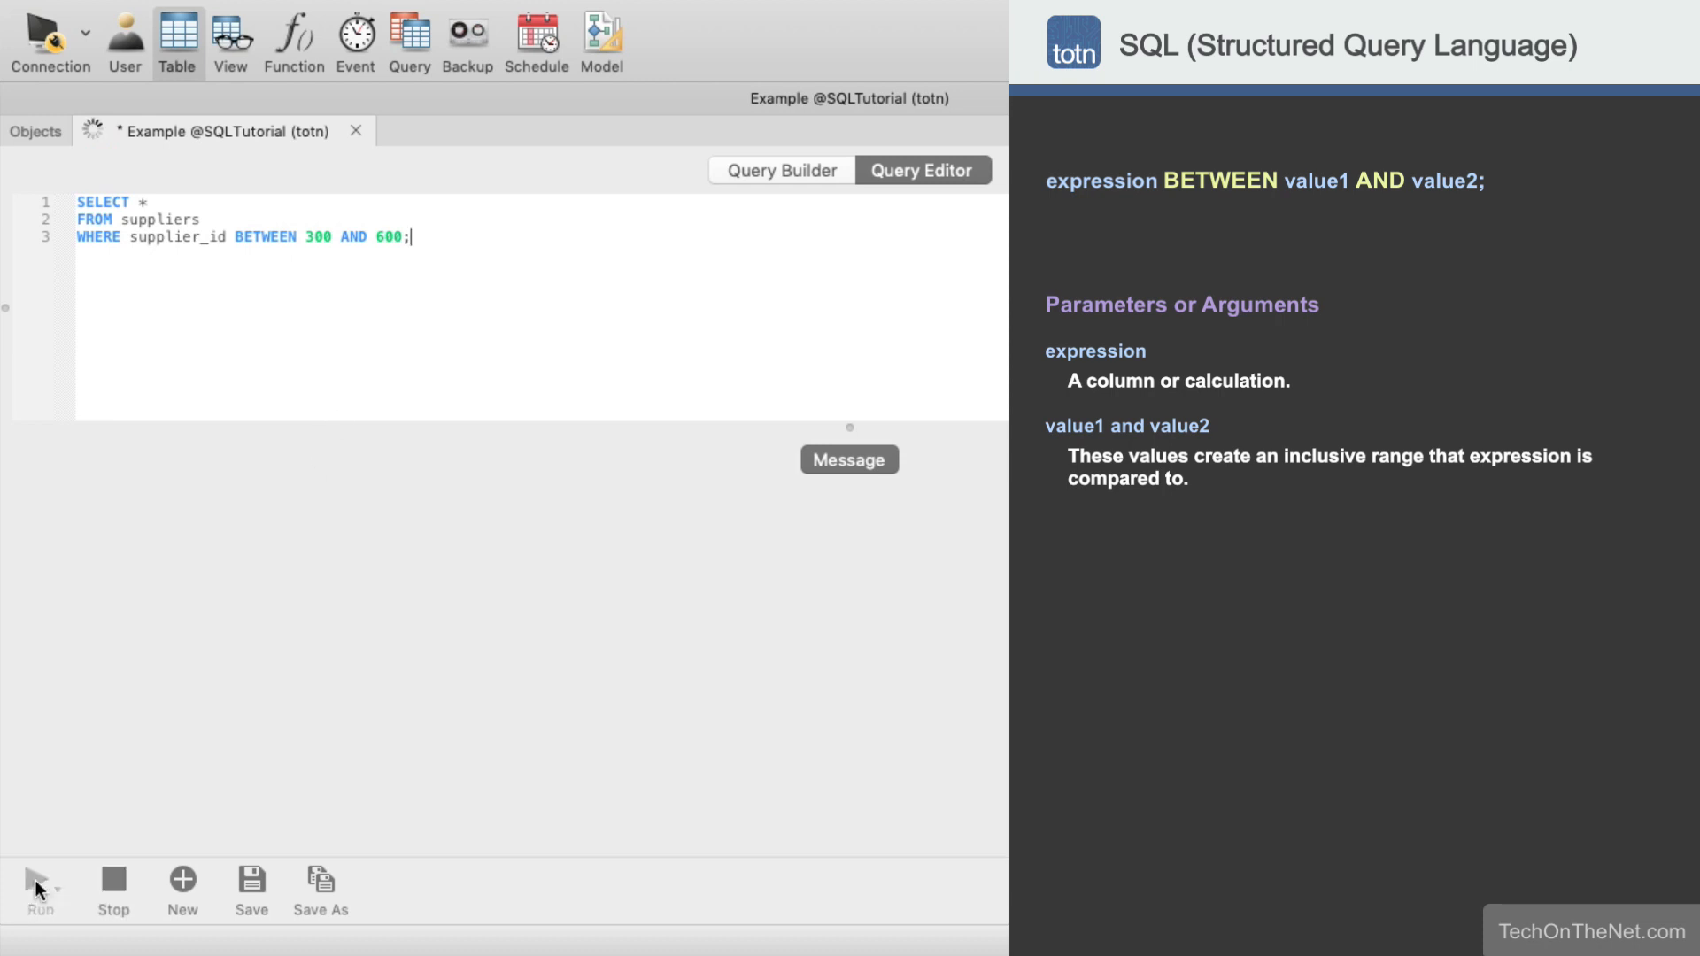
{"action": "left_click", "coordinate": [39, 889]}
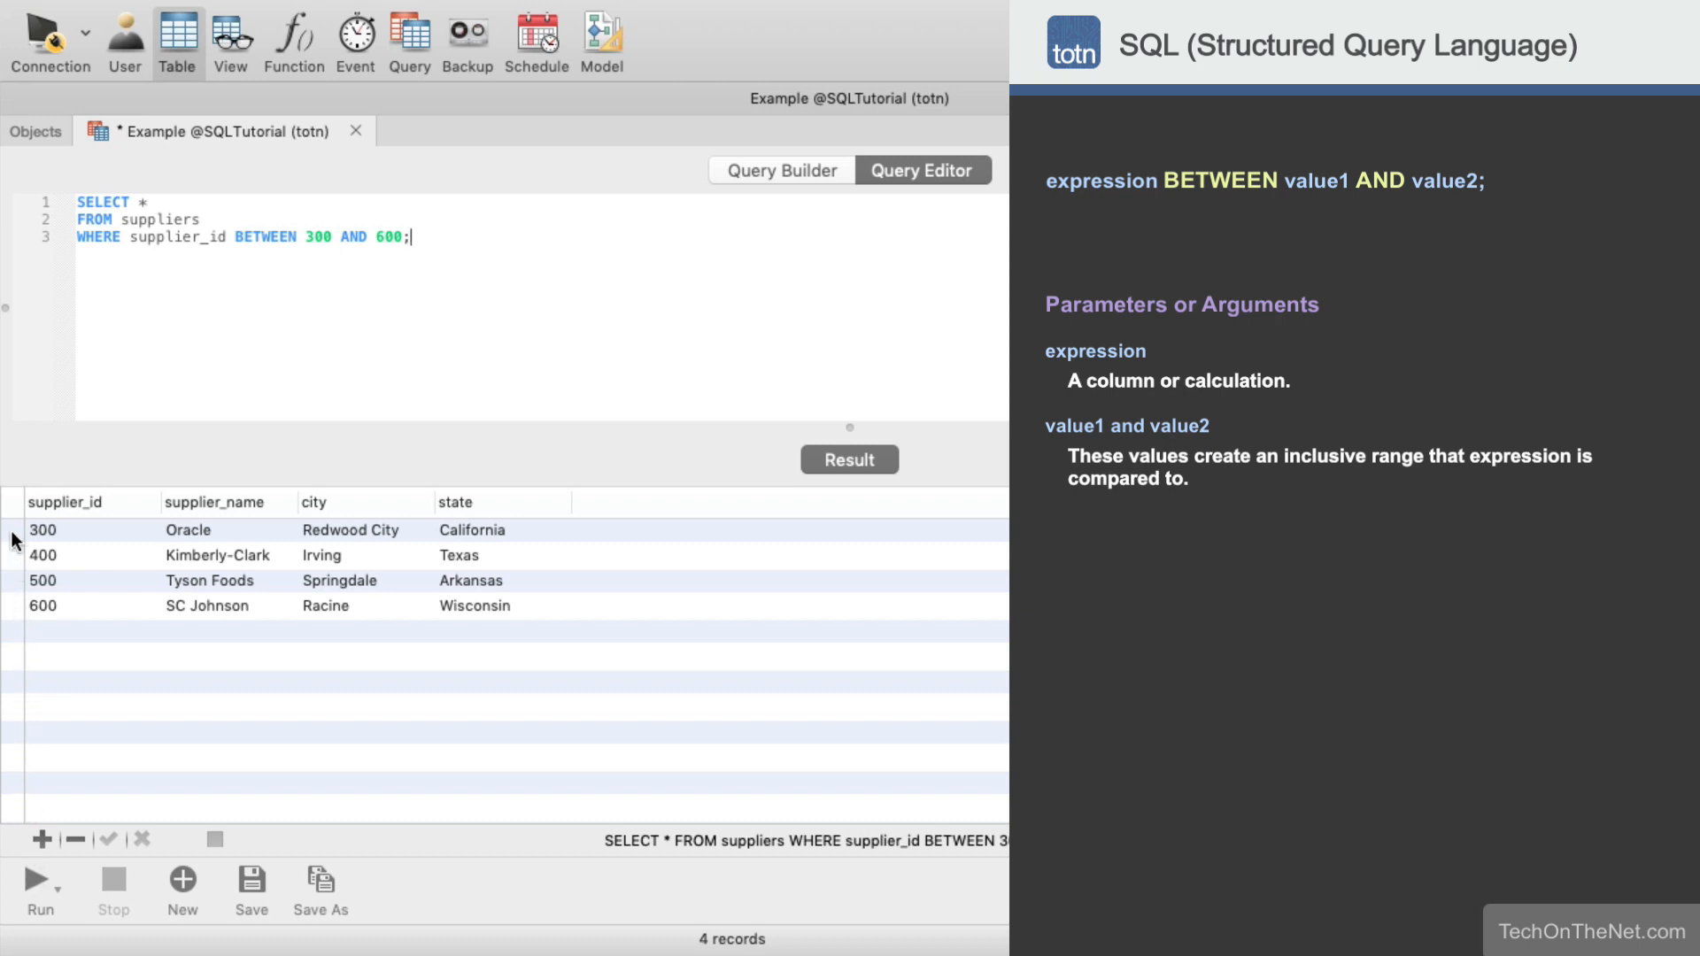
{"action": "left_click", "coordinate": [43, 530]}
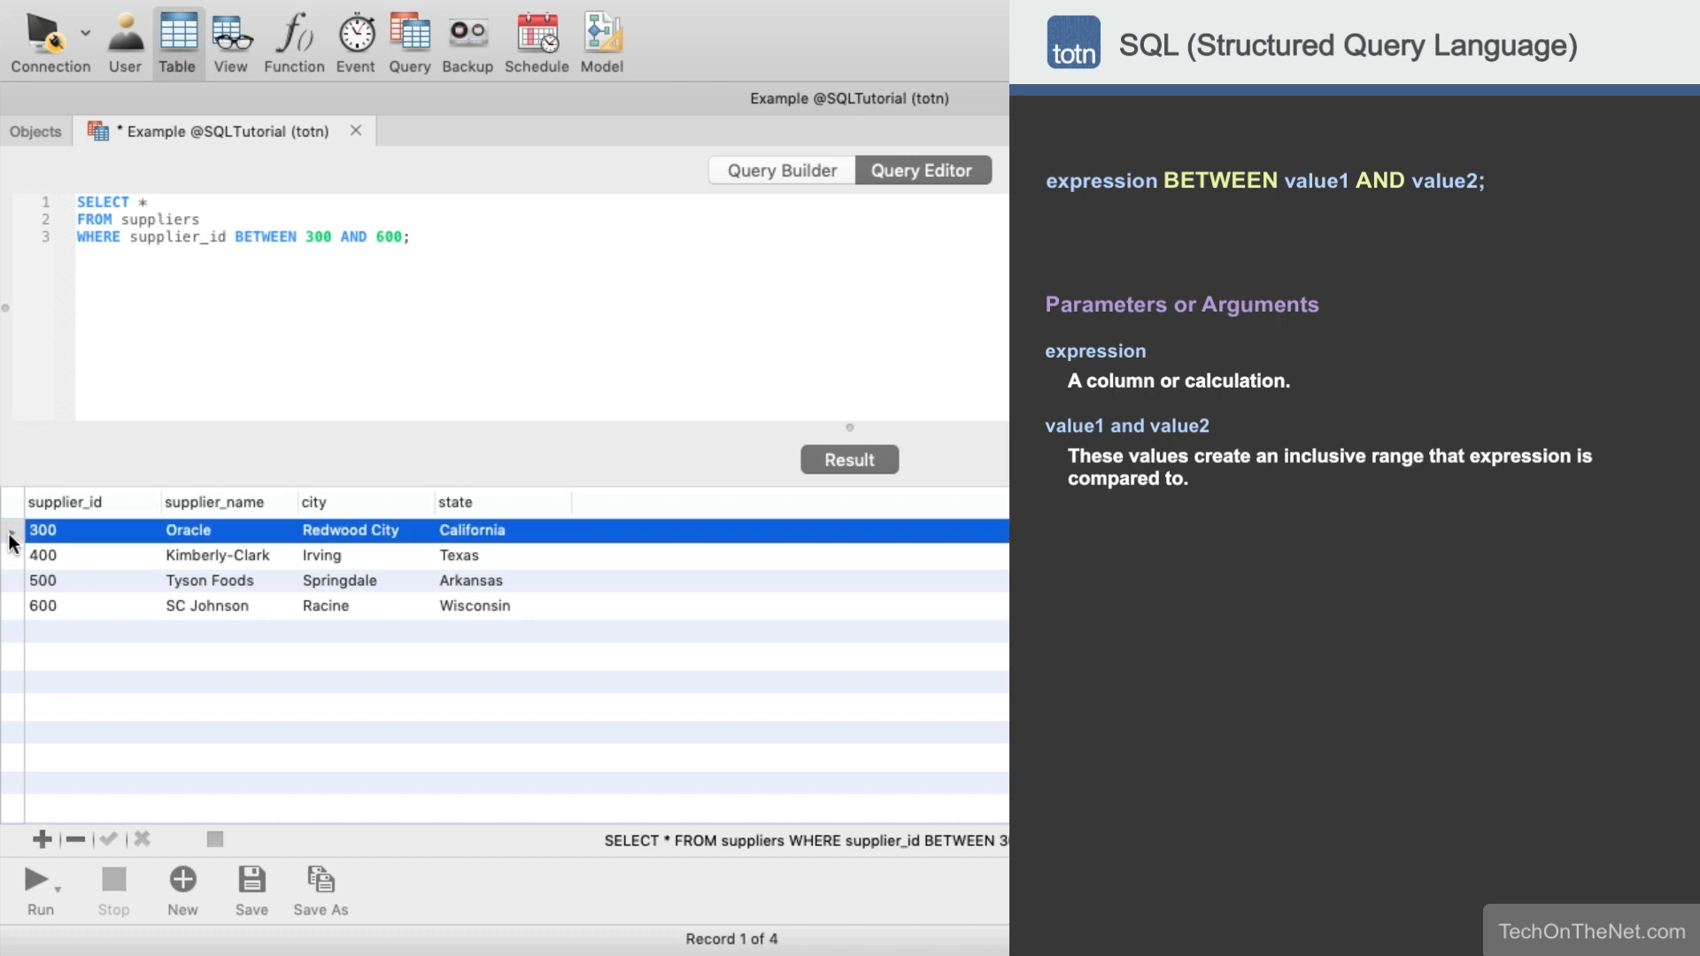
{"action": "left_click", "coordinate": [42, 605]}
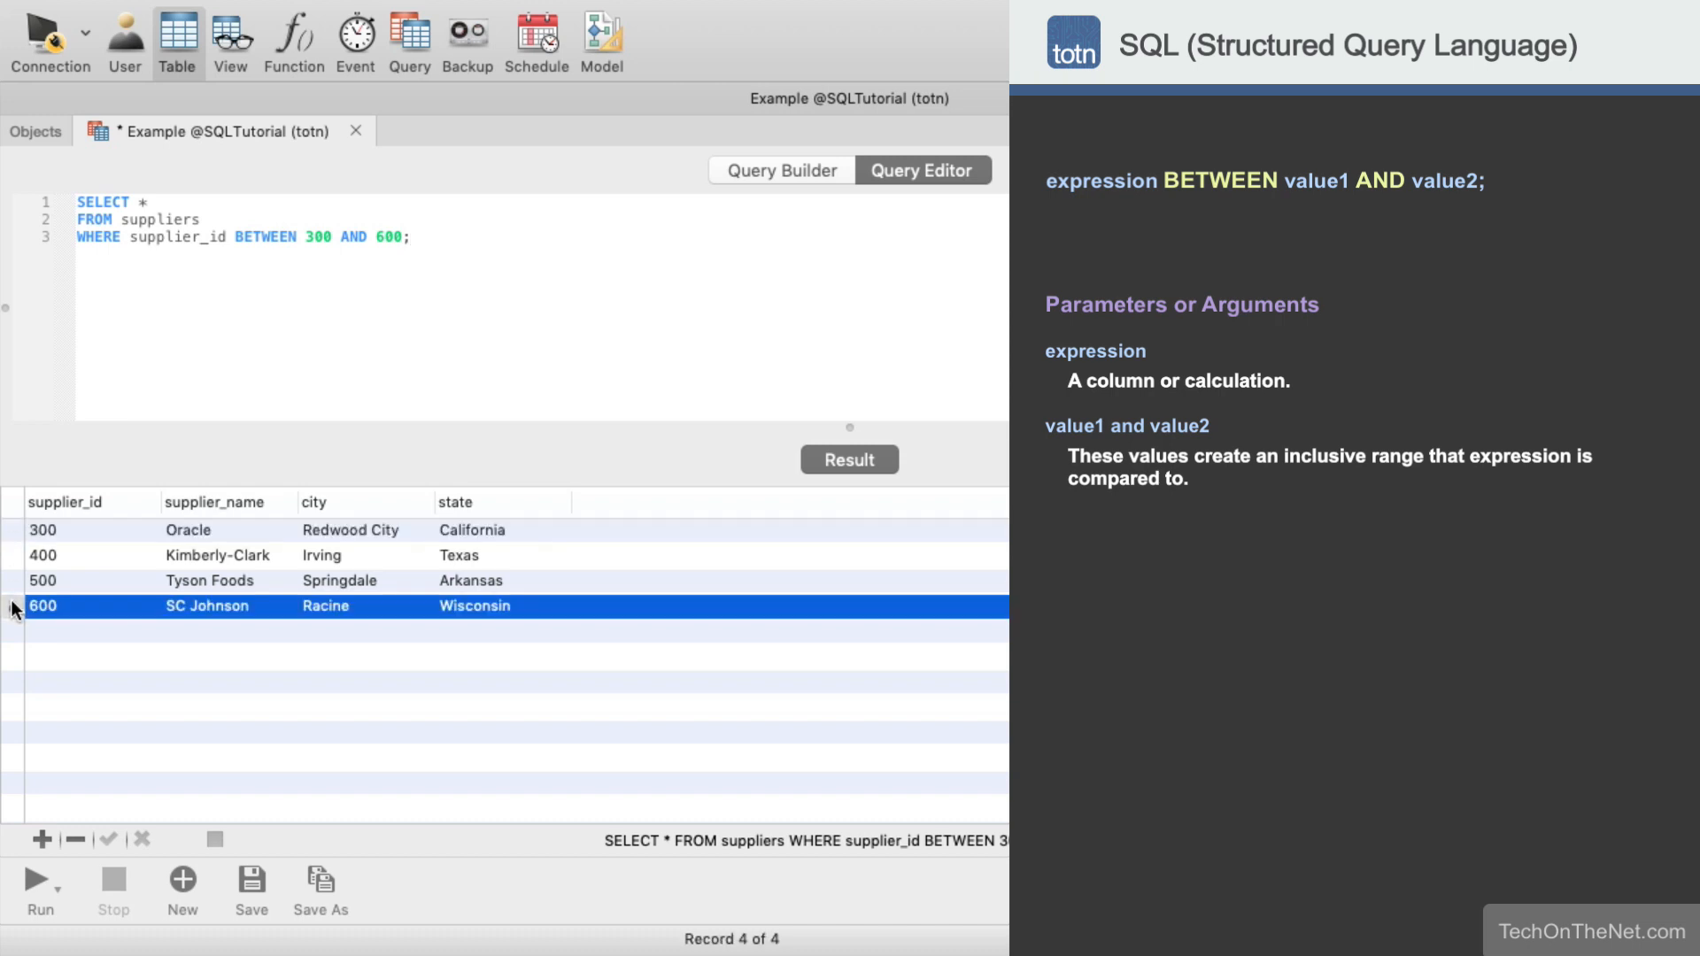